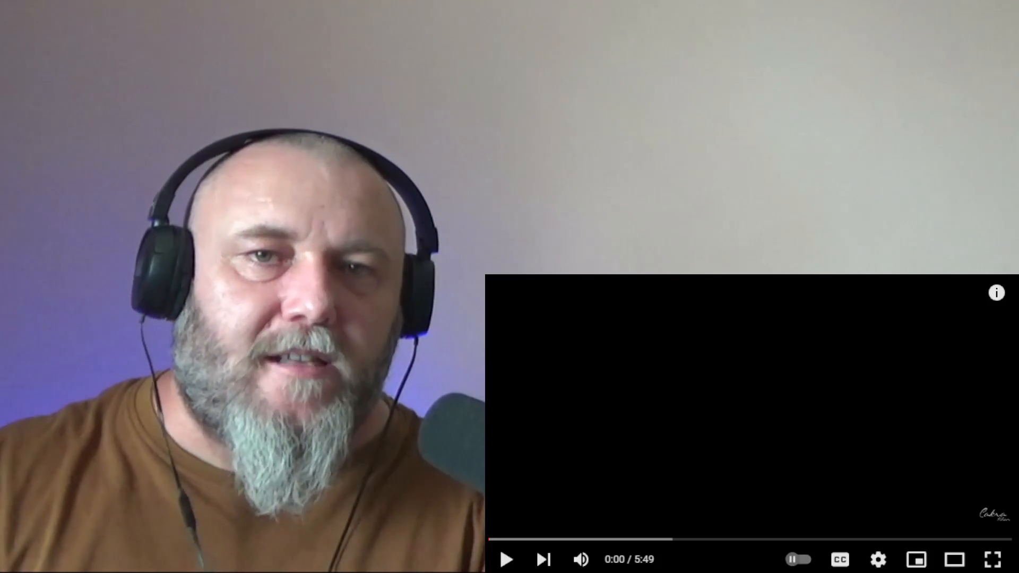
Step: Start playing the singer's piano cover video from 0:00 in the YouTube player
{"action": "left_click", "coordinate": [506, 560]}
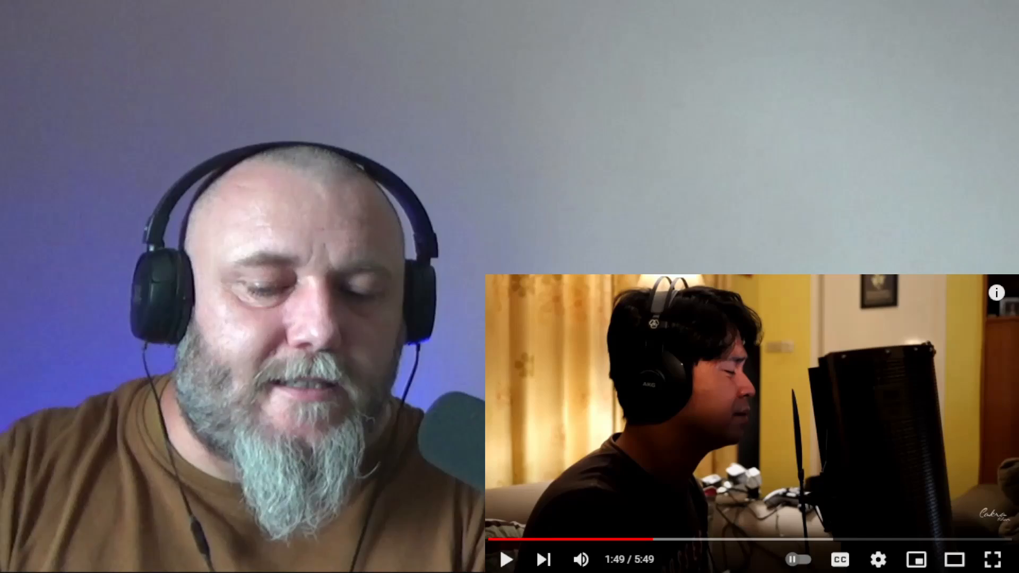
Step: Resume the paused piano cover so playback continues from 1:49
{"action": "left_click", "coordinate": [510, 559]}
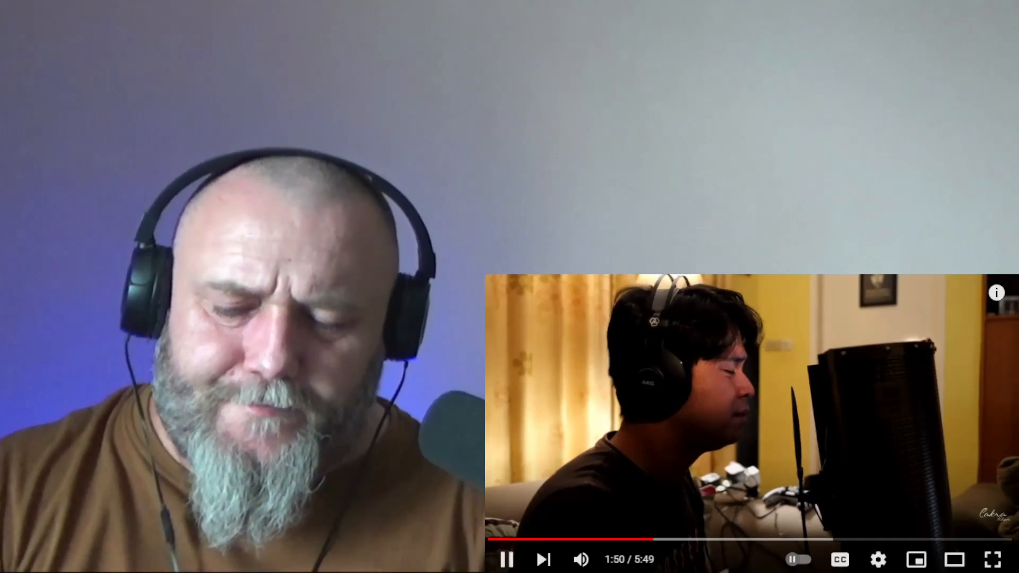